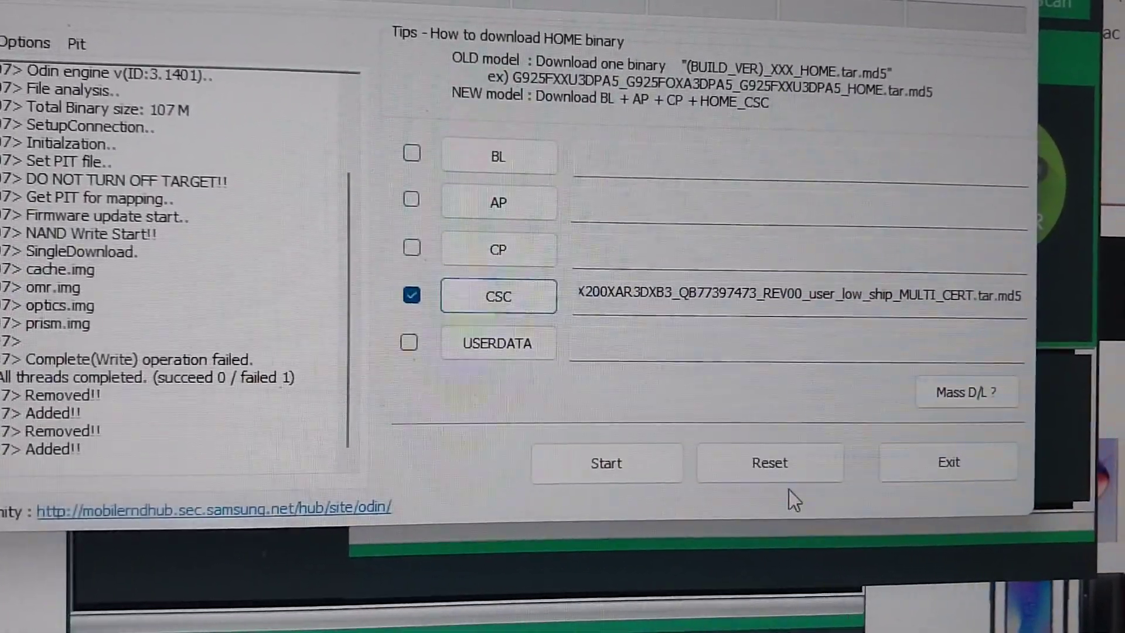
Reset Odin and load BL_X200XXS3DXD5 .tar.md5 into the BL slot.
click(770, 462)
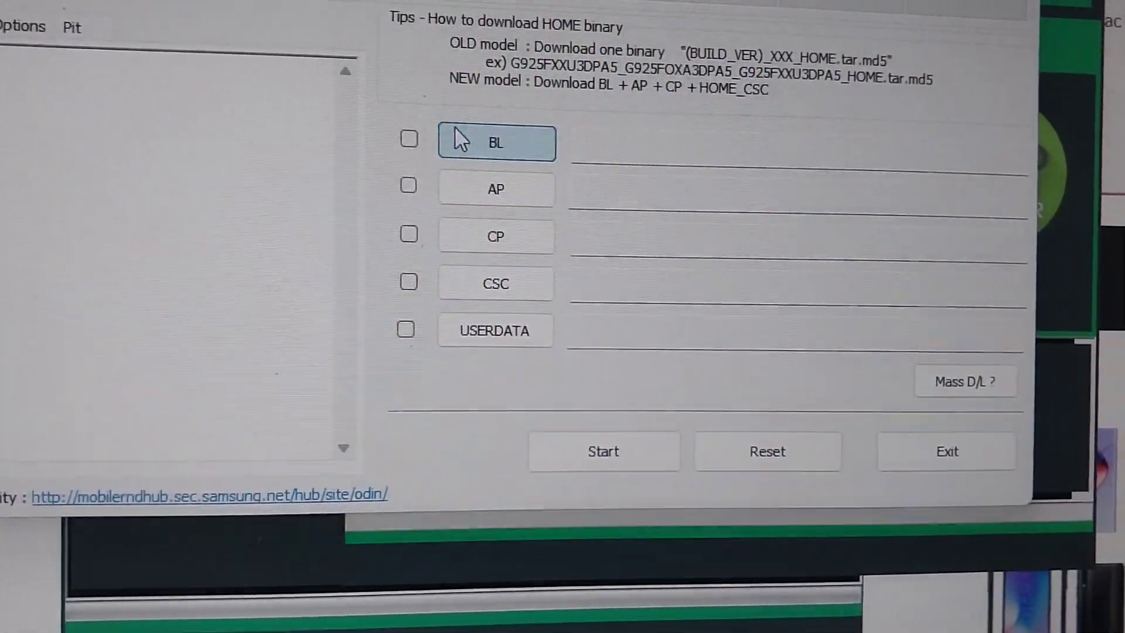
click(496, 142)
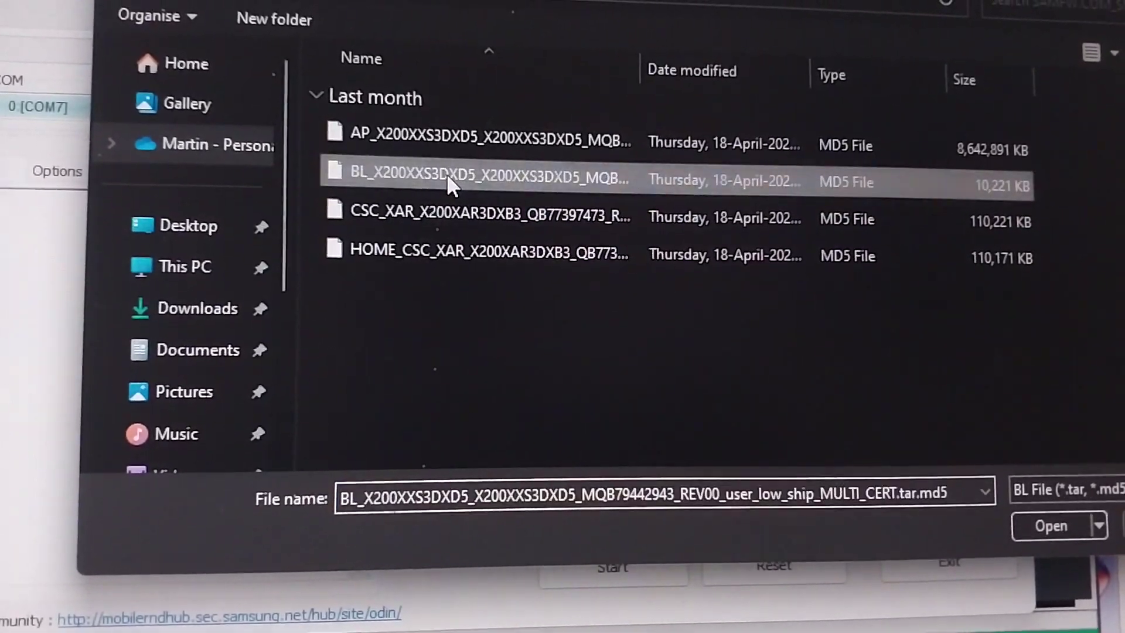
click(1049, 525)
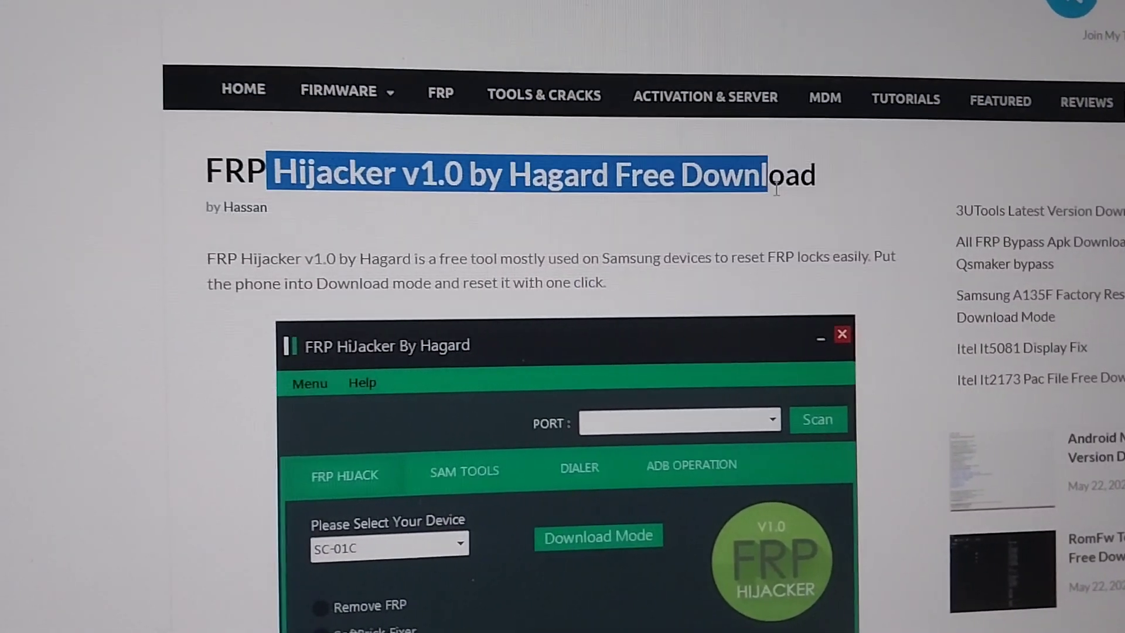
Scroll the FRP Hijacker v1.0 page to the download button, password and Samsung FRP steps.
scroll(down, 3)
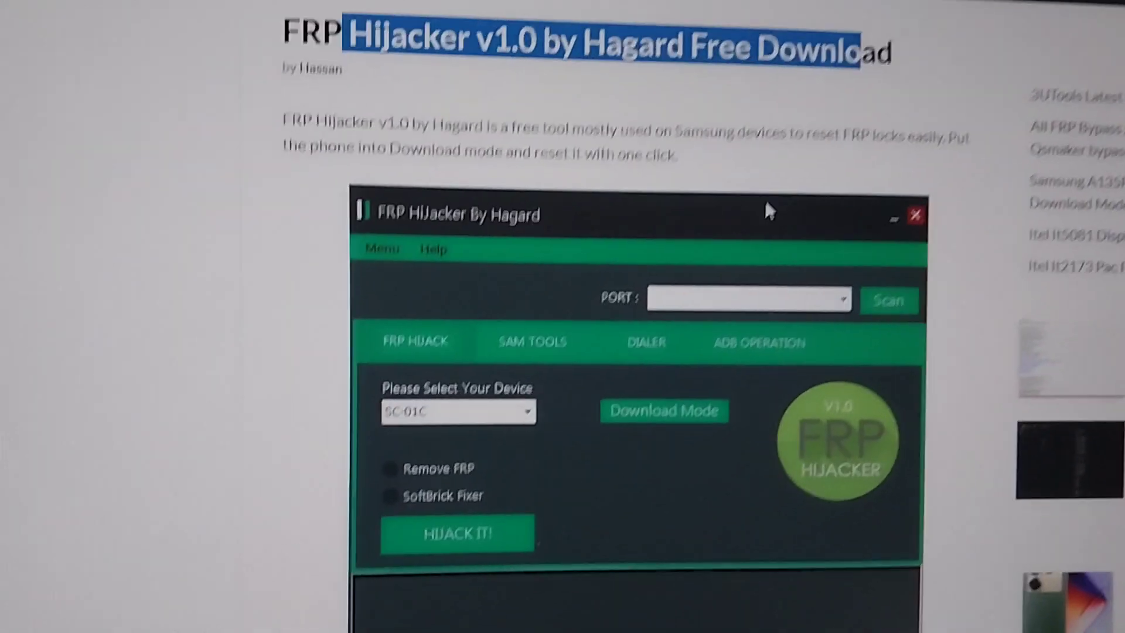
scroll(down, 3)
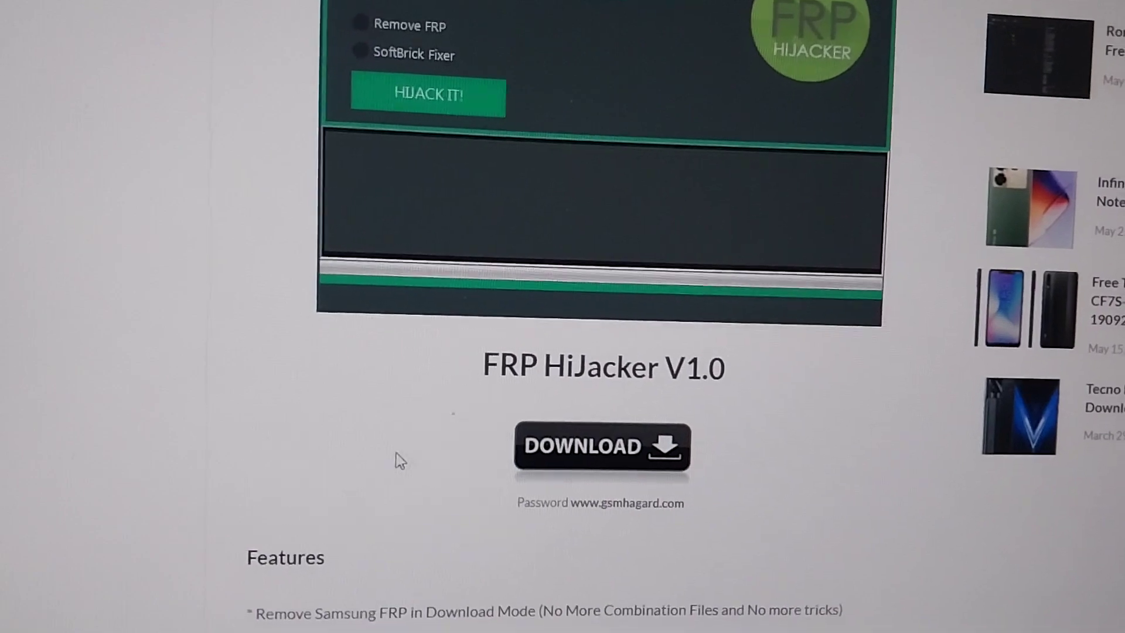
scroll(down, 3)
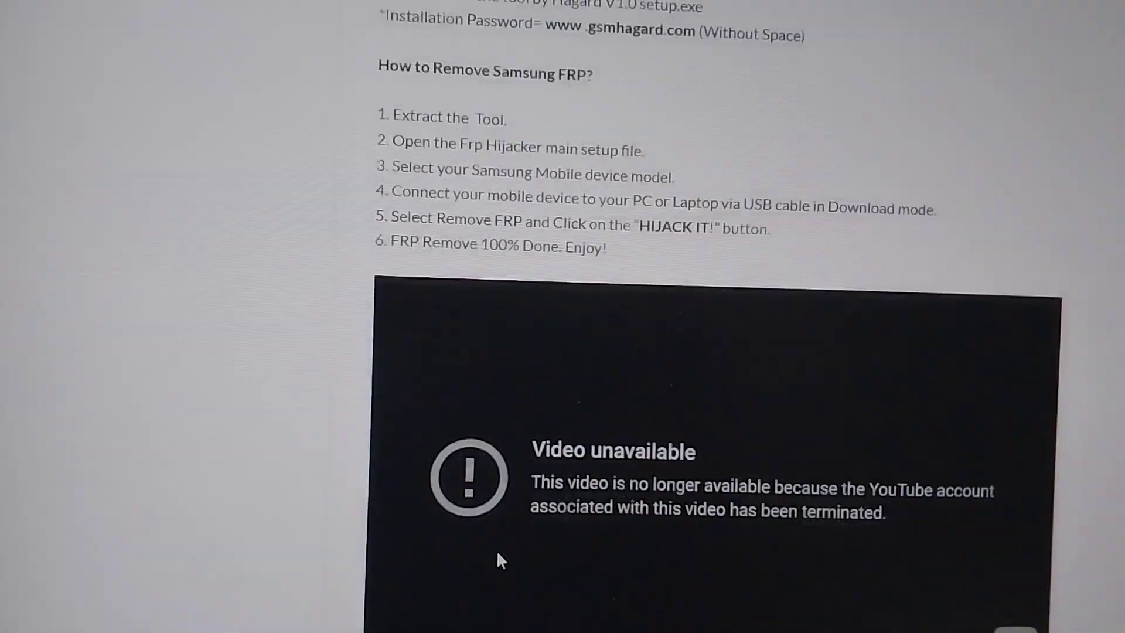